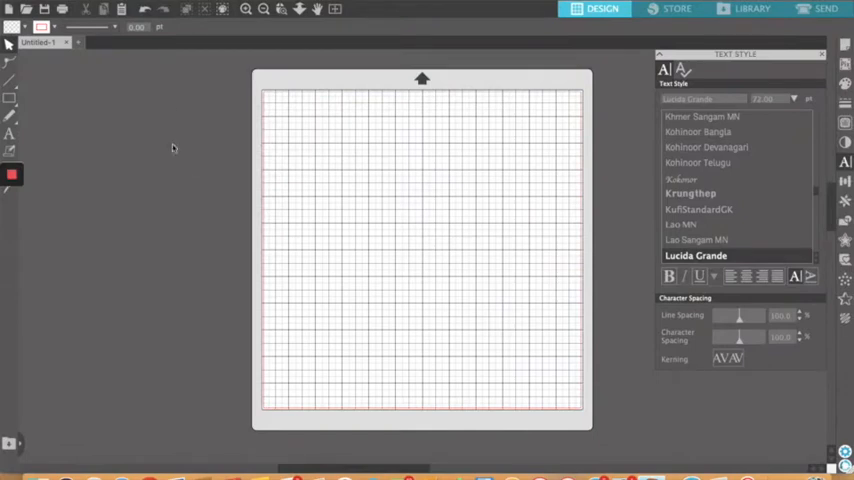
pyautogui.moveTo(173, 148)
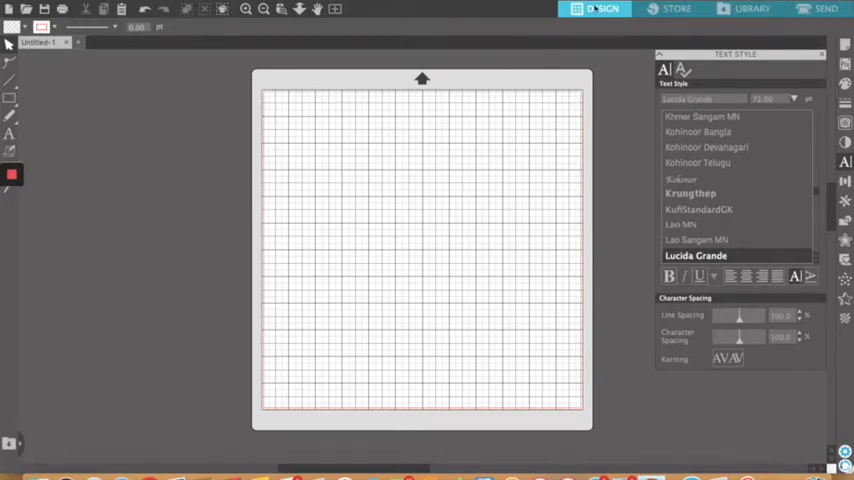
# Add the text 'NEOMAKEREdu' in a text box near the top of the mat
pyautogui.click(602, 9)
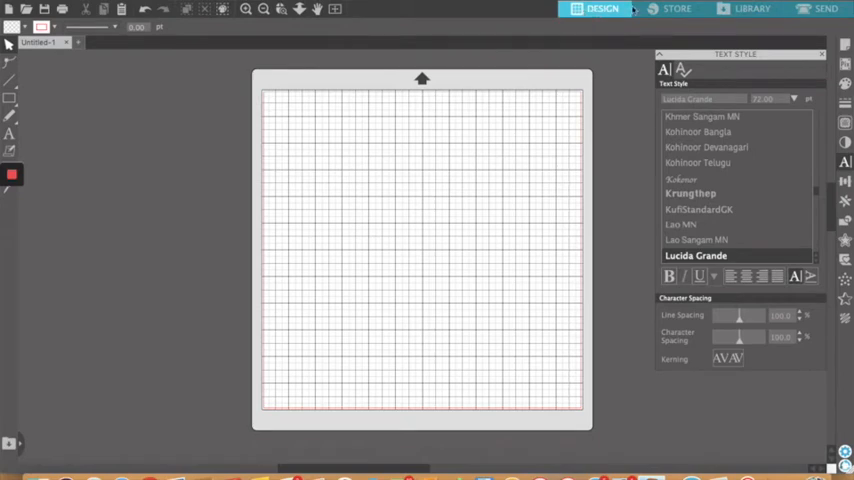
pyautogui.moveTo(676, 9)
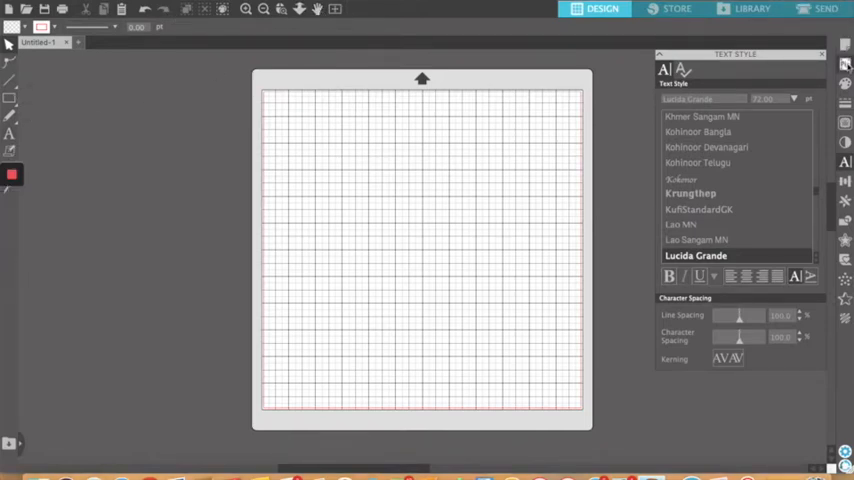
pyautogui.click(845, 65)
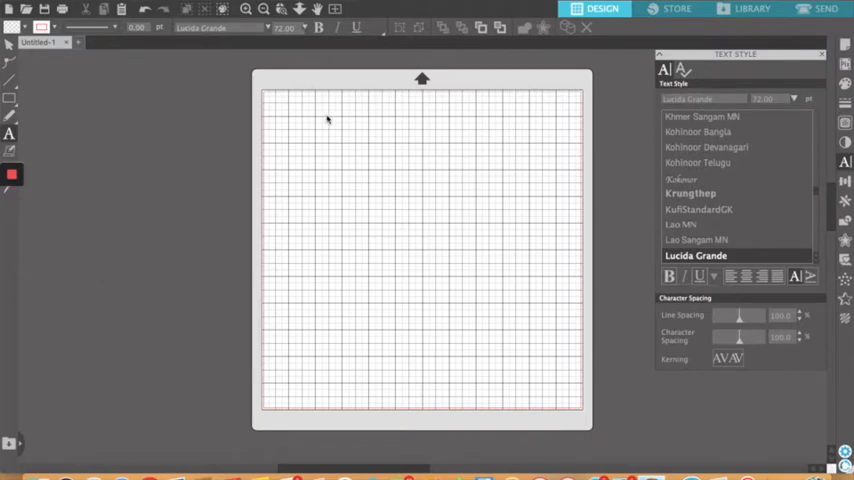
pyautogui.click(312, 147)
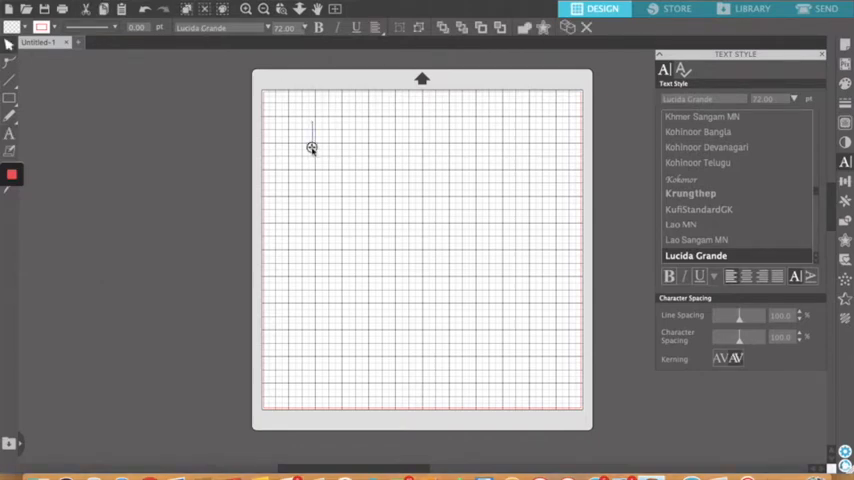
pyautogui.write('NEOM')
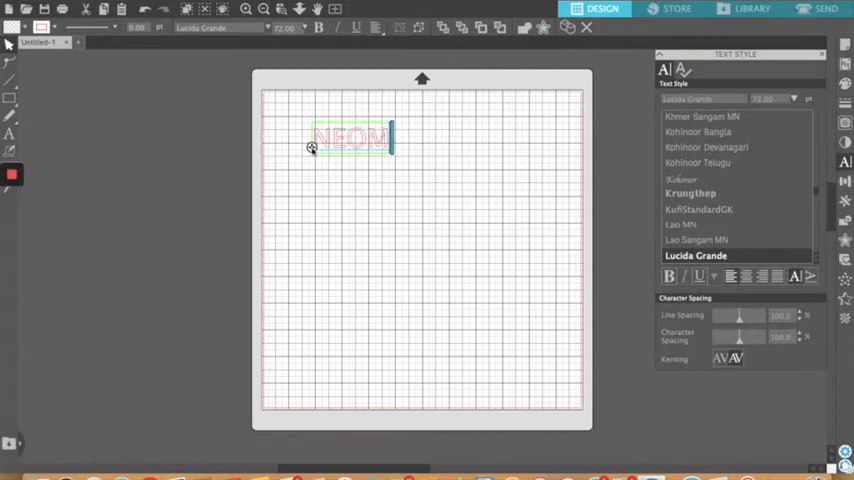
pyautogui.write('AKER')
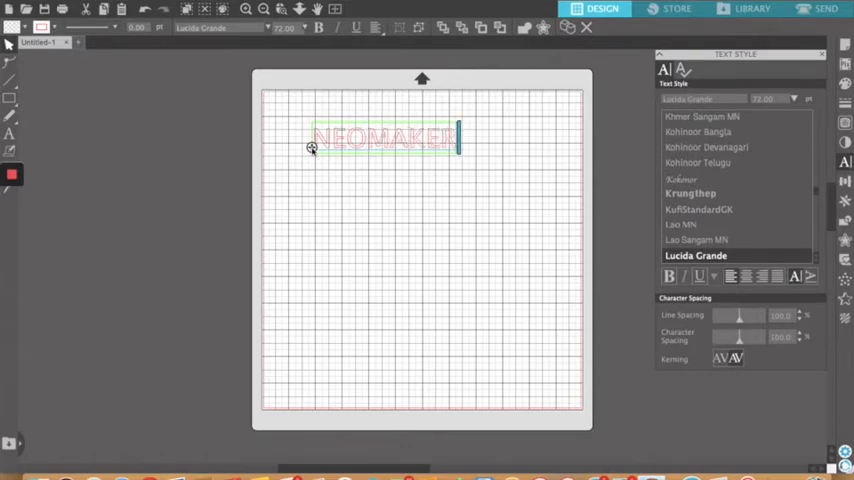
pyautogui.write('Edu')
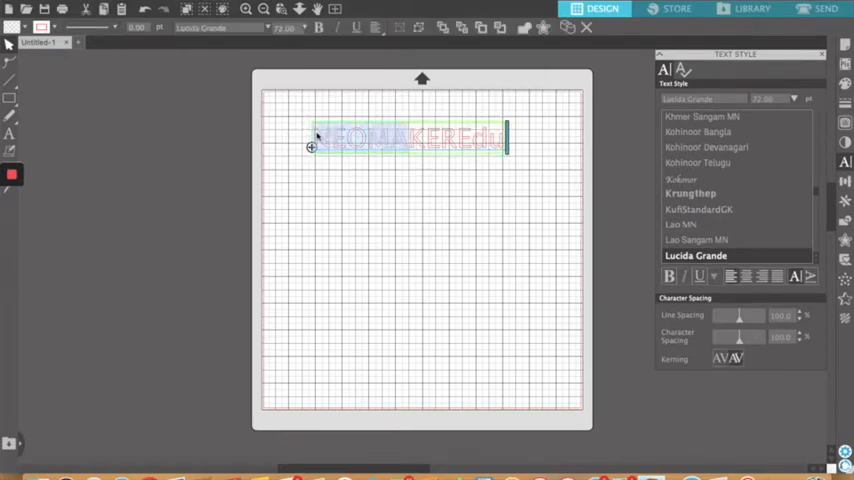
# Try a different font on the text's first letters, then finish editing
pyautogui.click(215, 27)
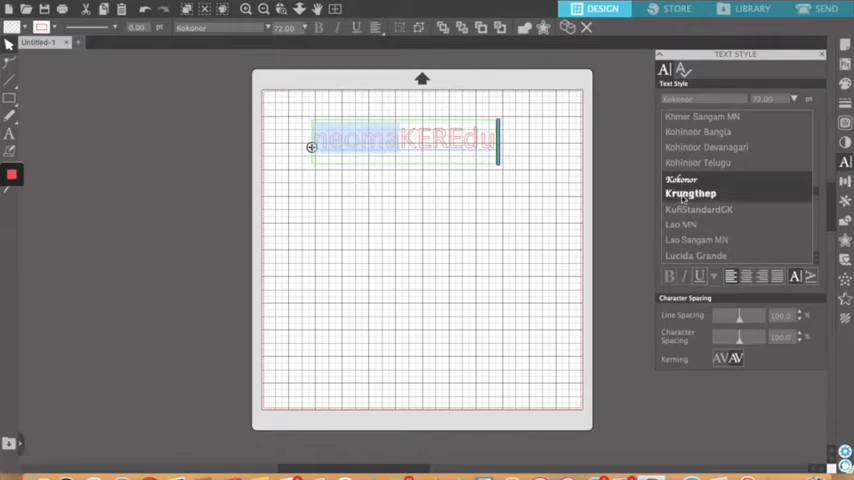
pyautogui.click(698, 209)
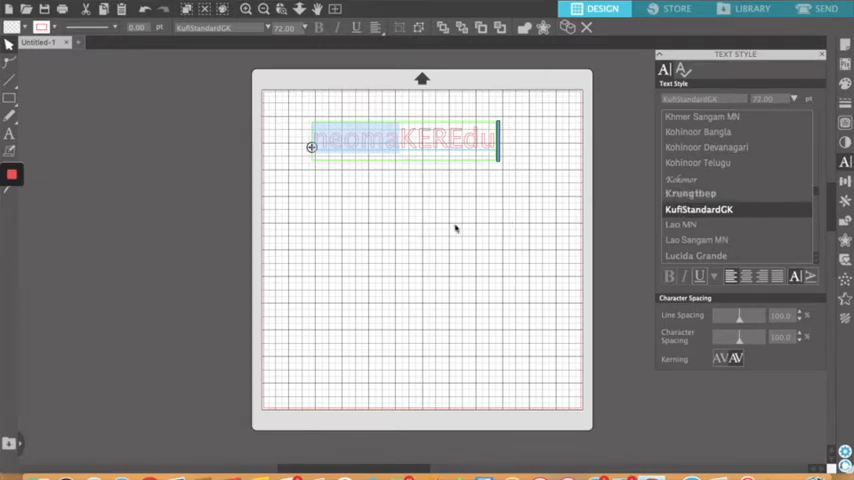
pyautogui.click(696, 255)
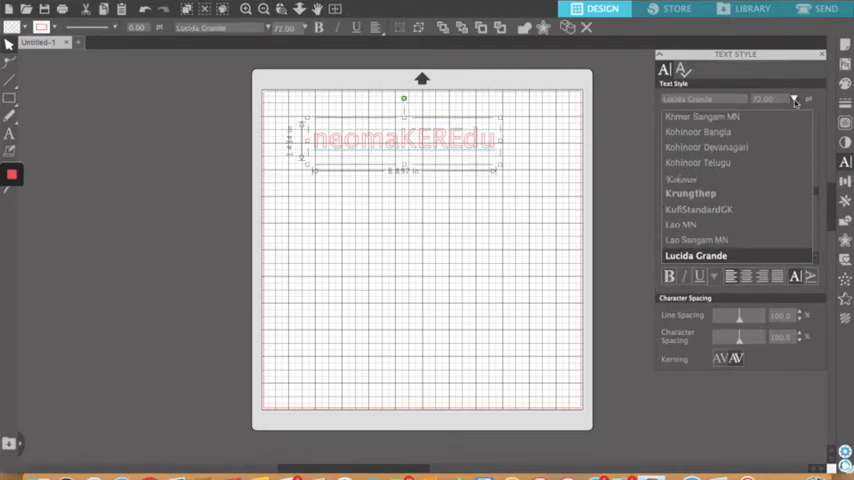
# Enlarge the neomaKEREdu text using the font size list
pyautogui.click(794, 99)
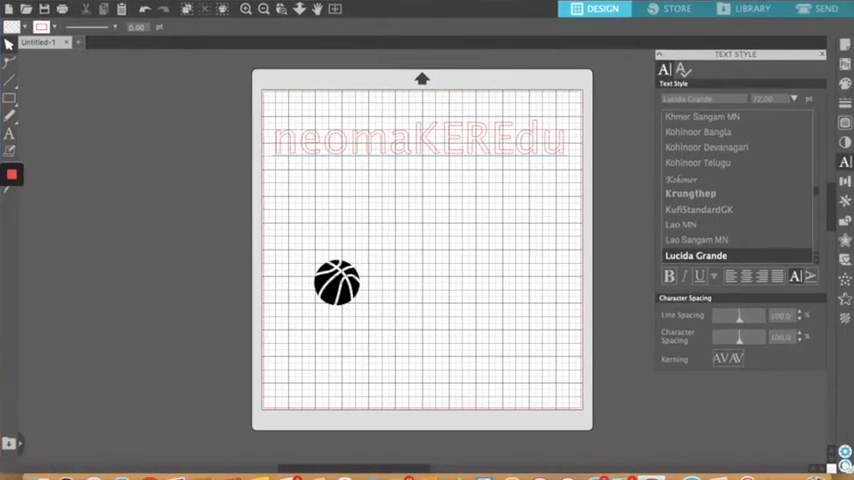
# Centre the basketball under the text and bring up the trace settings
pyautogui.moveTo(337, 282); pyautogui.dragTo(377, 220)
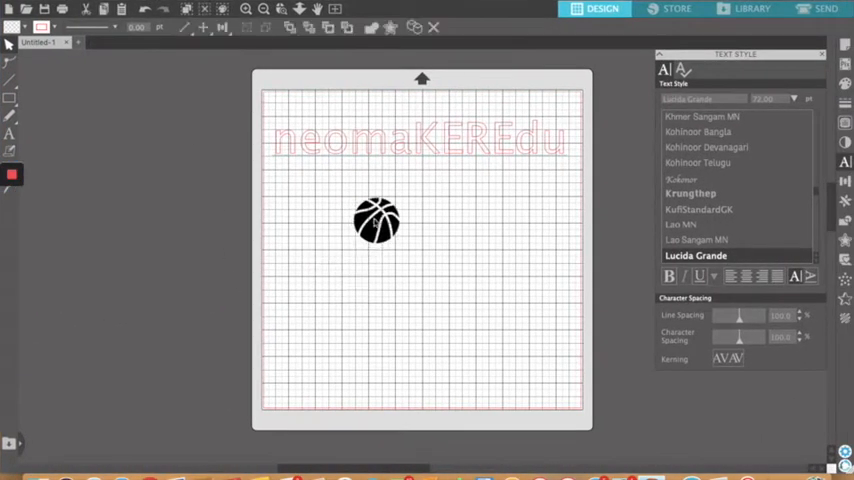
pyautogui.click(377, 220)
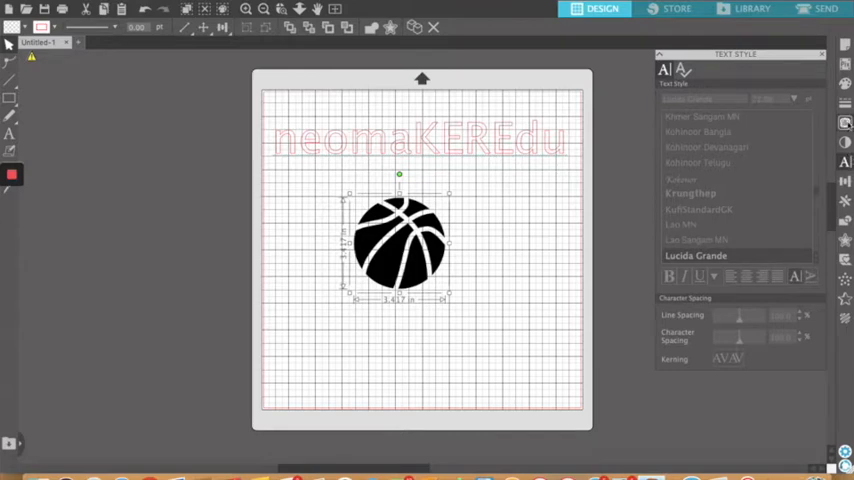
pyautogui.click(844, 123)
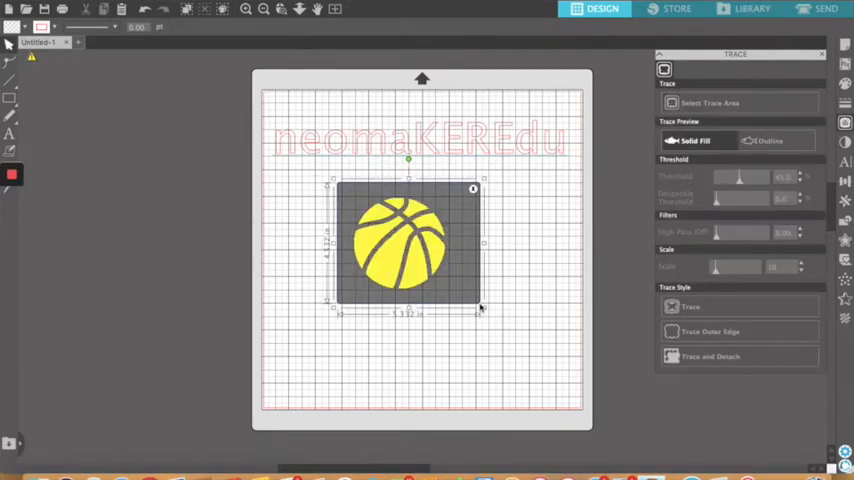
# Mark a trace area around the basketball and trace it into cut lines
pyautogui.click(769, 140)
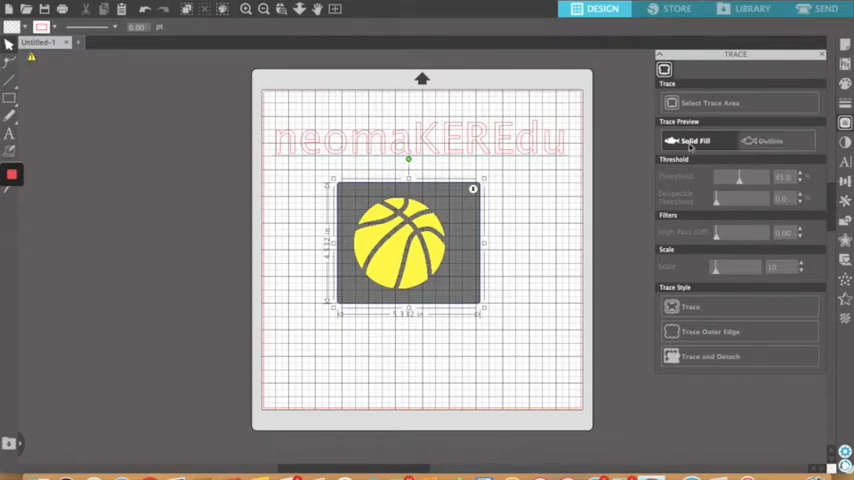
pyautogui.moveTo(714, 165)
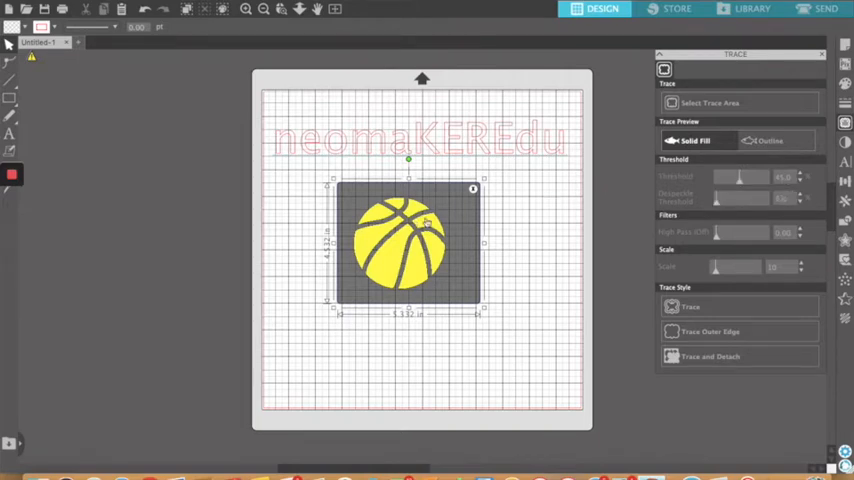
pyautogui.moveTo(742, 177)
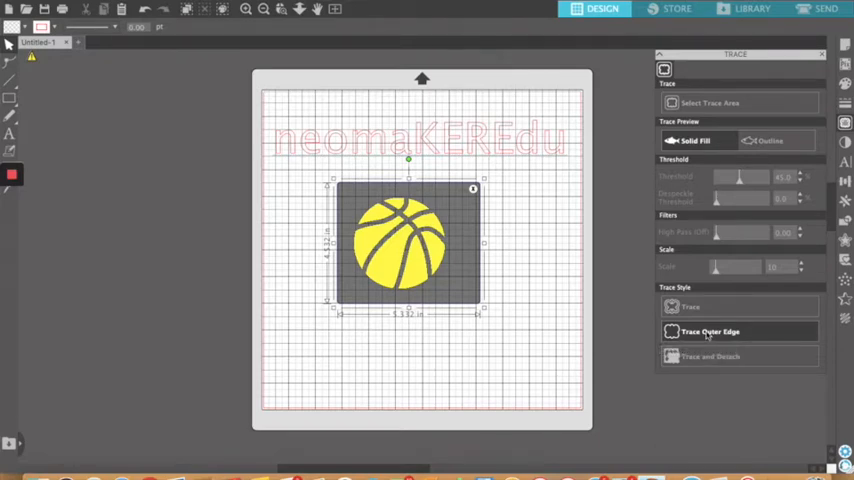
pyautogui.click(691, 306)
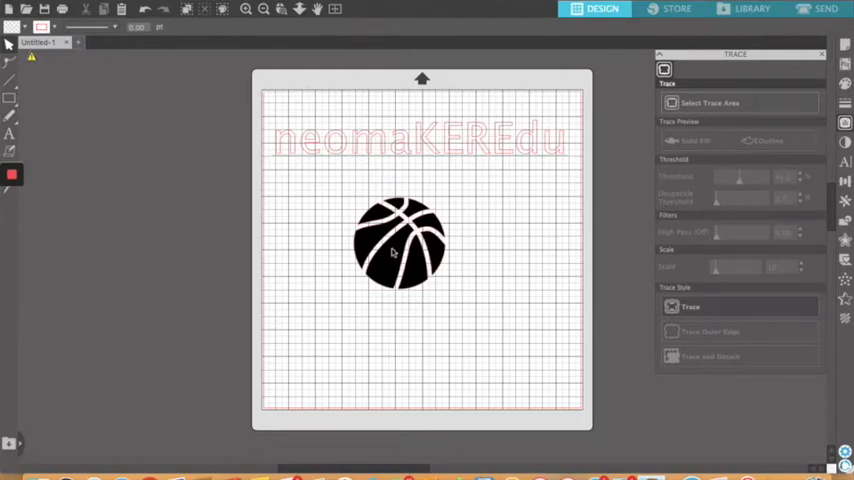
# Pull the original black basketball image away from its traced outline
pyautogui.moveTo(400, 243); pyautogui.dragTo(485, 280)
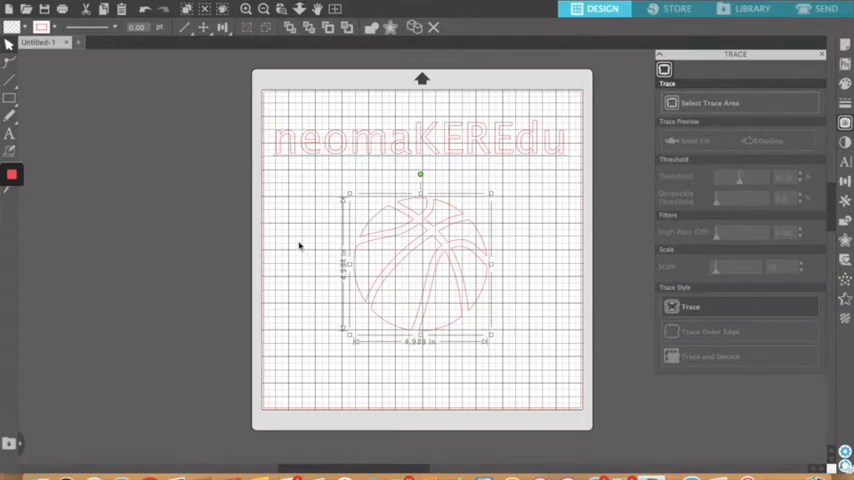
pyautogui.moveTo(540, 190)
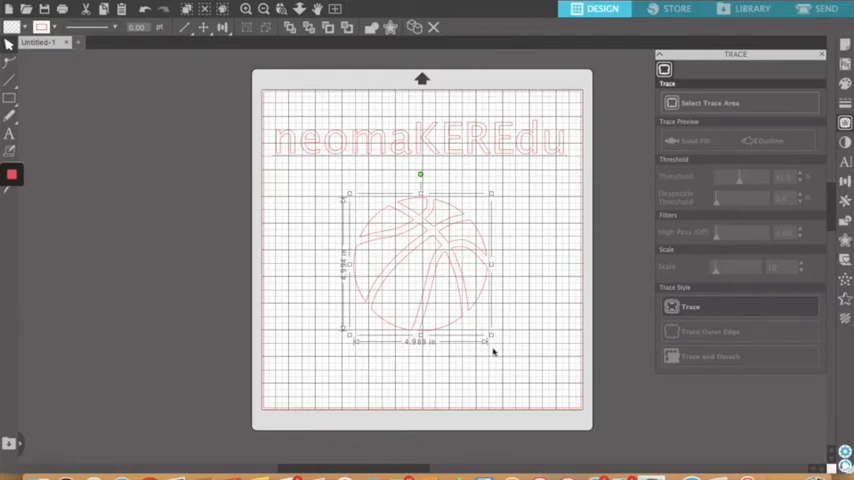
pyautogui.moveTo(491, 264)
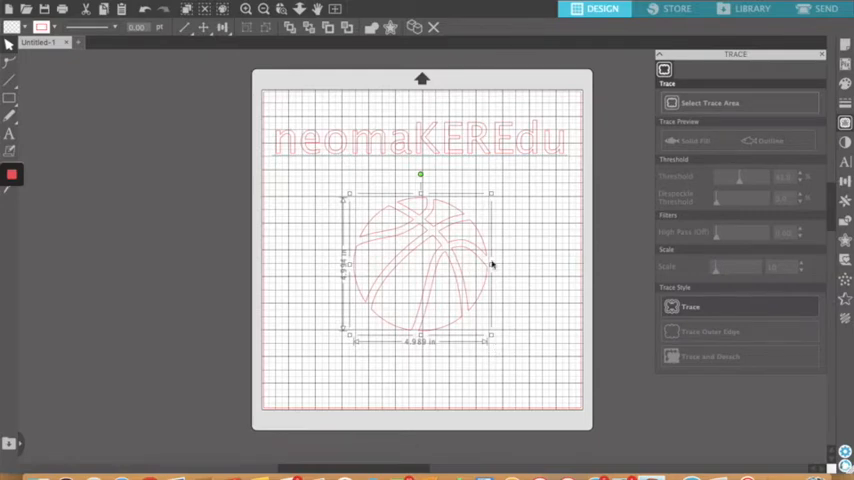
pyautogui.moveTo(433, 197)
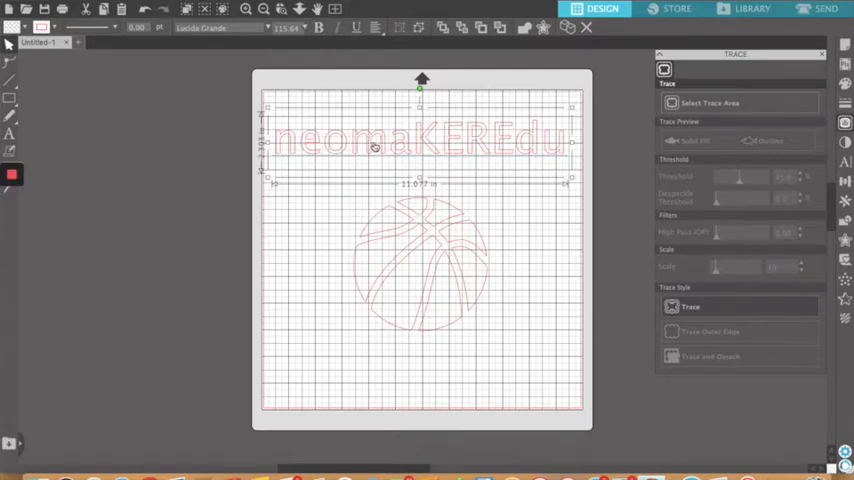
pyautogui.moveTo(360, 127)
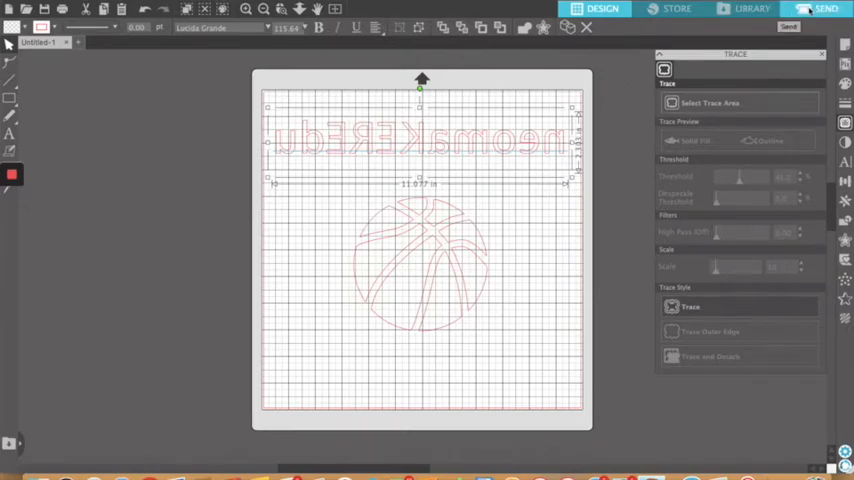
# In the Send panel, scroll the material list toward Heat Transfer, Reflective
pyautogui.click(825, 9)
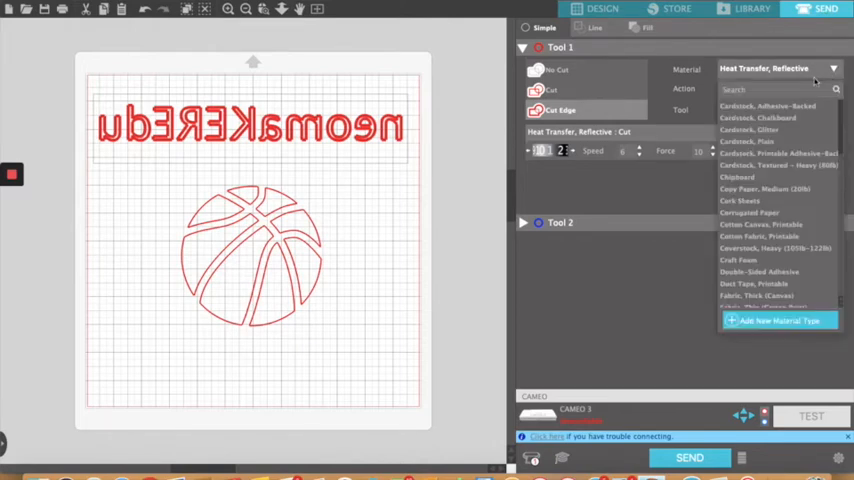
pyautogui.moveTo(760, 236)
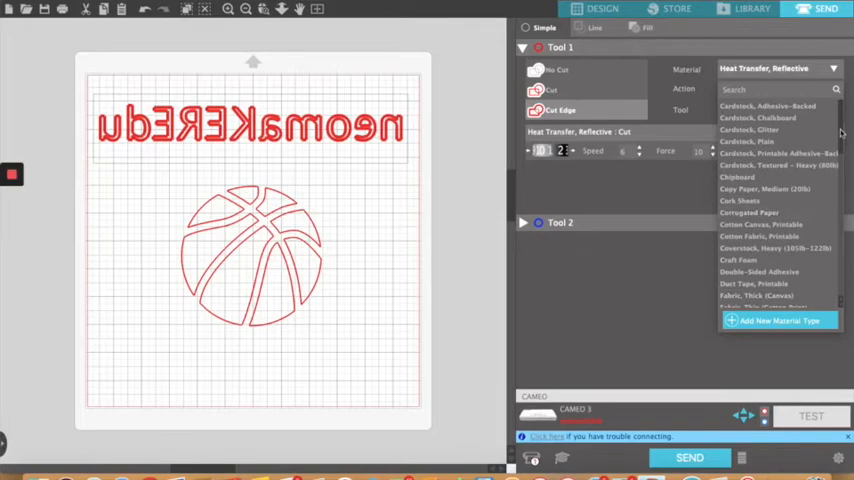
pyautogui.scroll(-3)
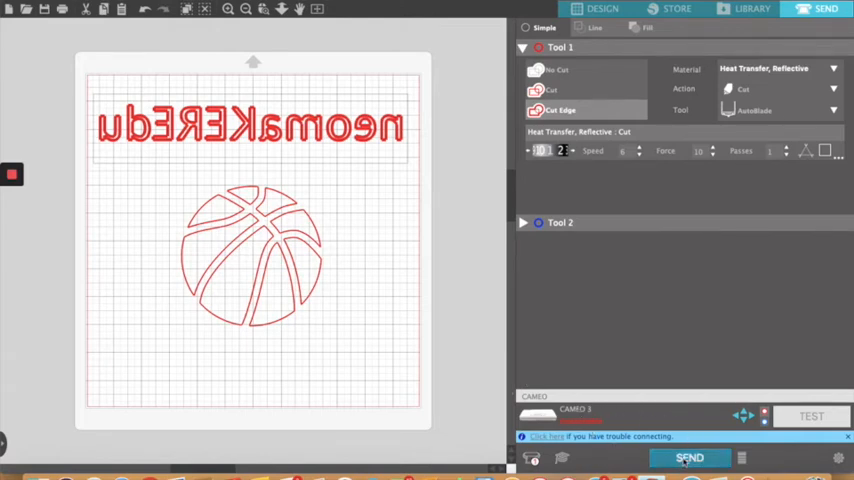
# Send the design to the CAMEO 3 cutter
pyautogui.click(689, 457)
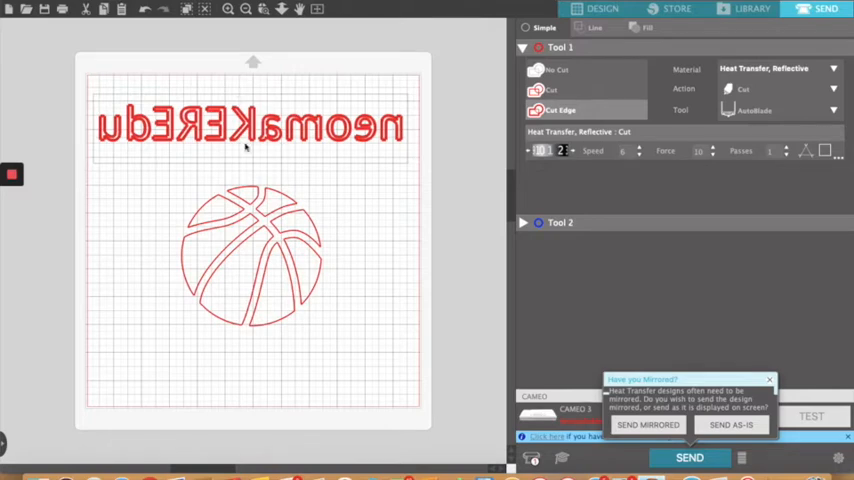
pyautogui.moveTo(749, 297)
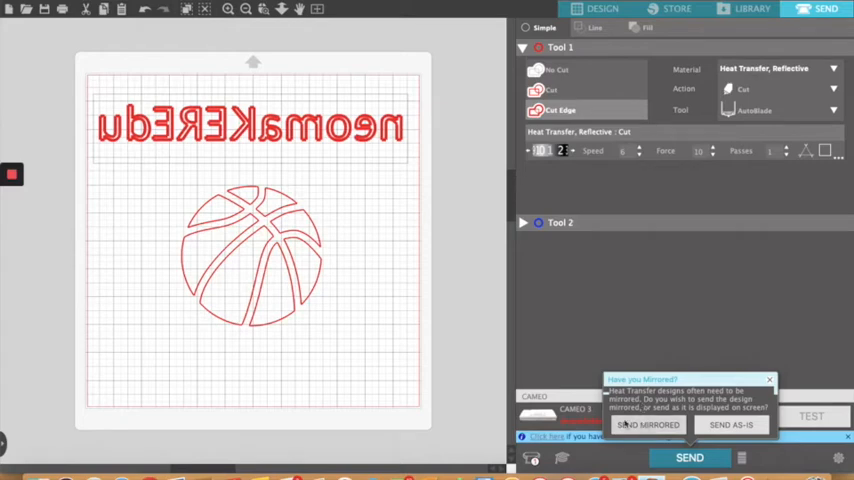
pyautogui.moveTo(698, 310)
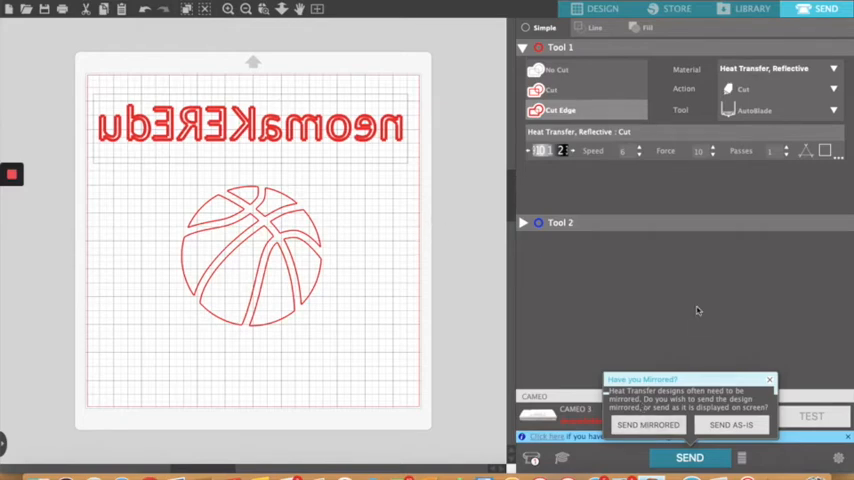